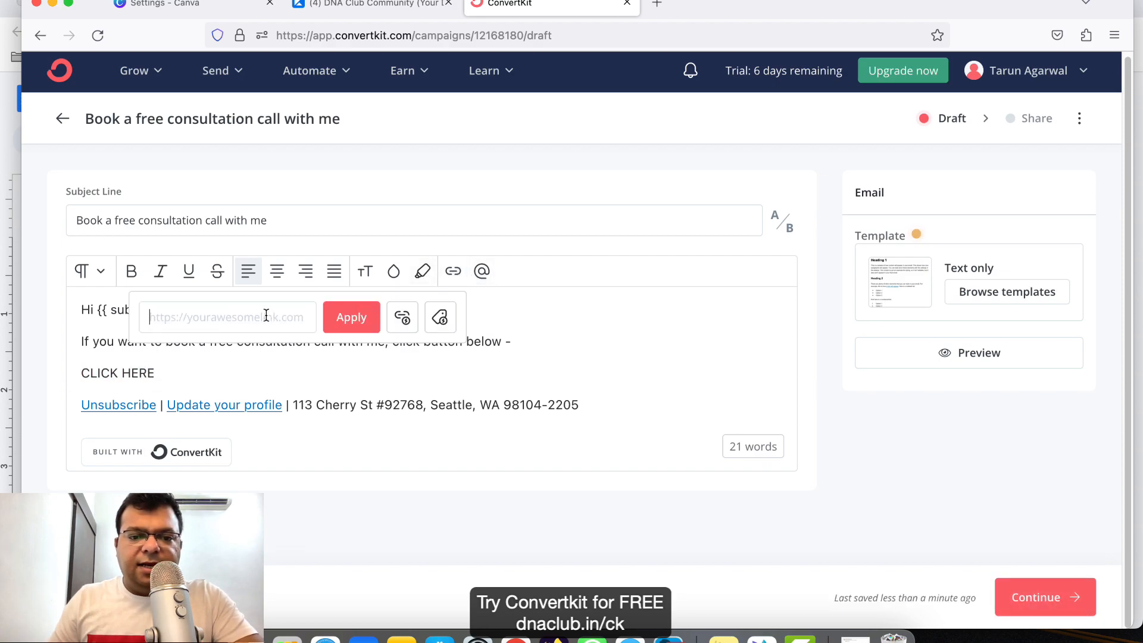
Link the CLICK HERE text to the booking URL.
left_click(968, 353)
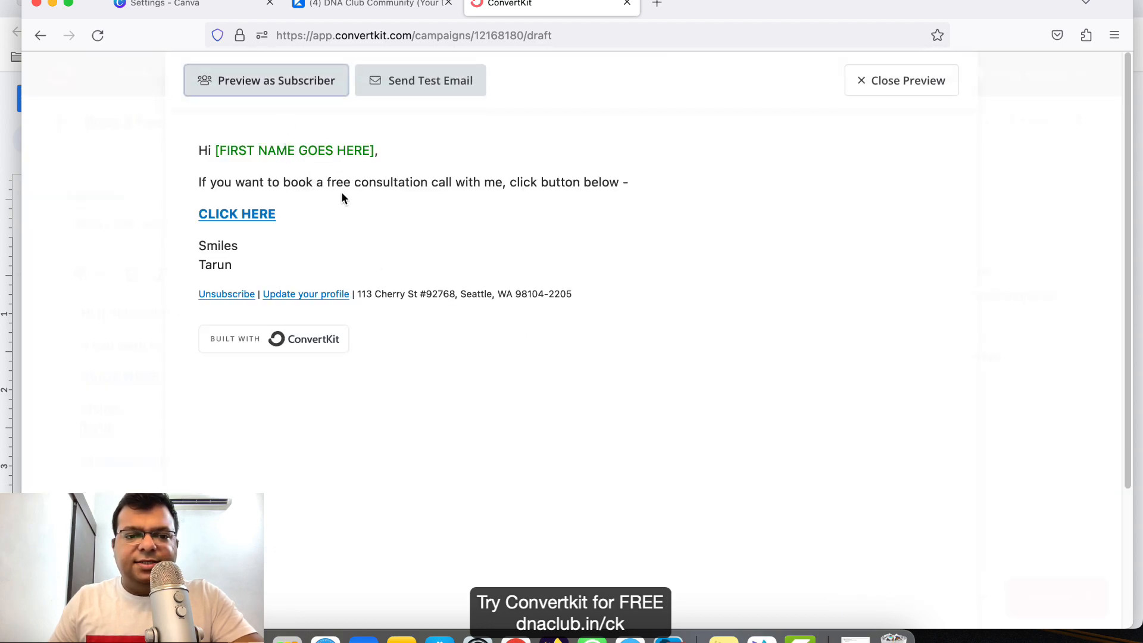
Close the subscriber preview, leaving the consultation email saved as a draft broadcast.
left_click(900, 80)
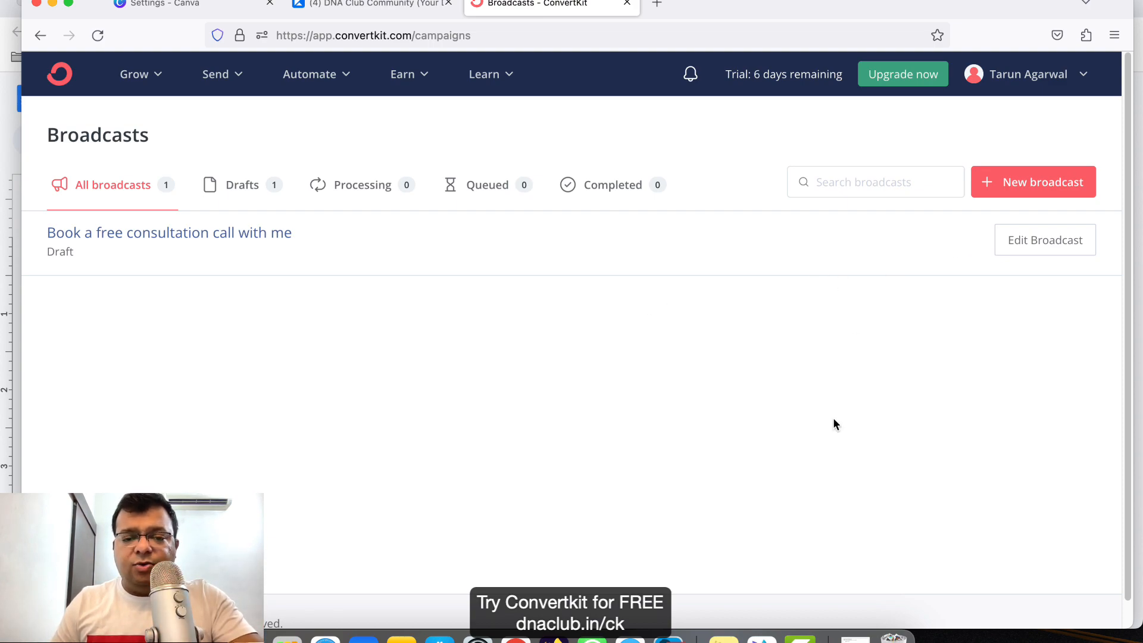